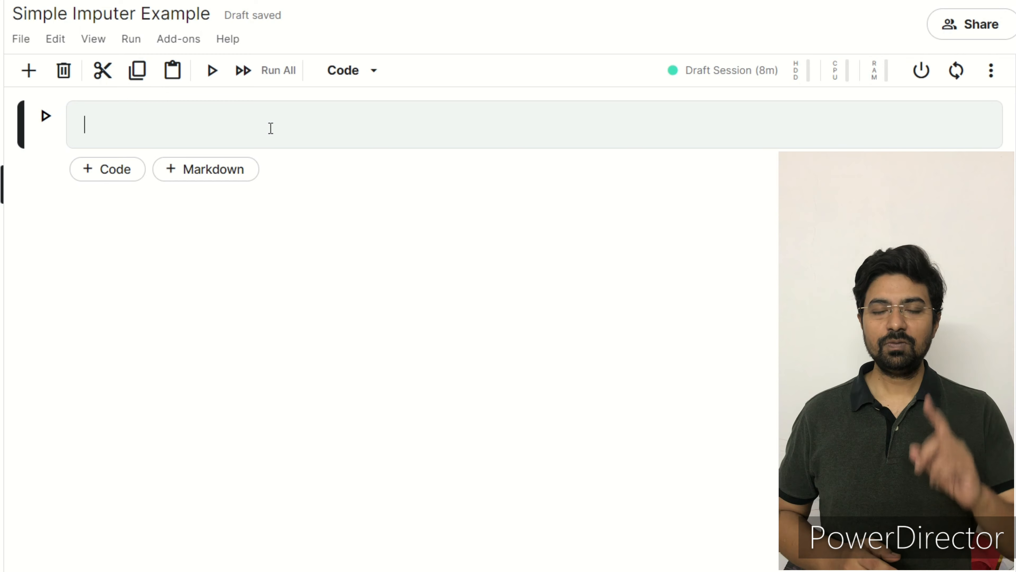
- Write the import line 'from sklearn.impute import SimpleImputer'
{"action": "type", "text": "from"}
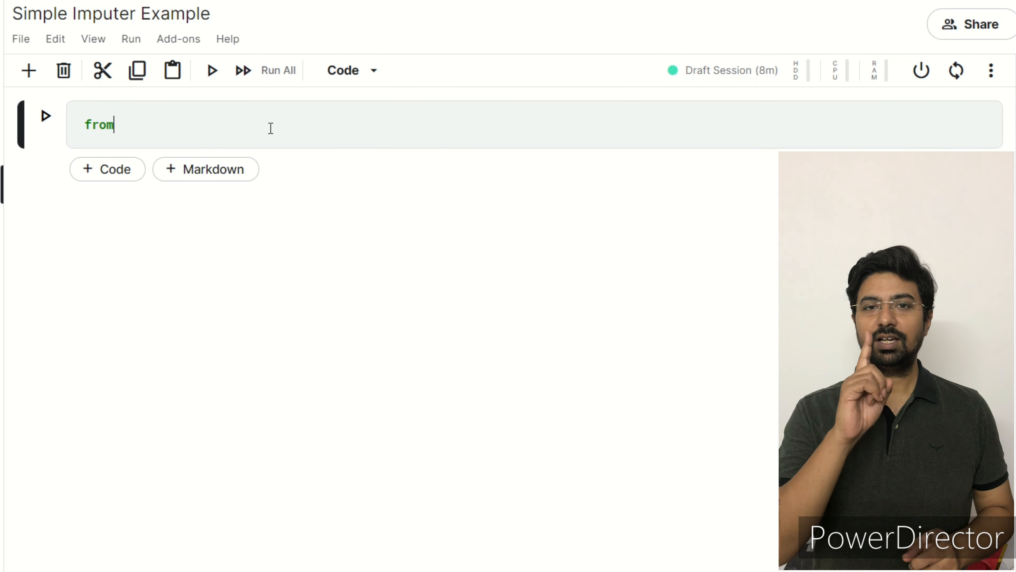
{"action": "type", "text": "sk"}
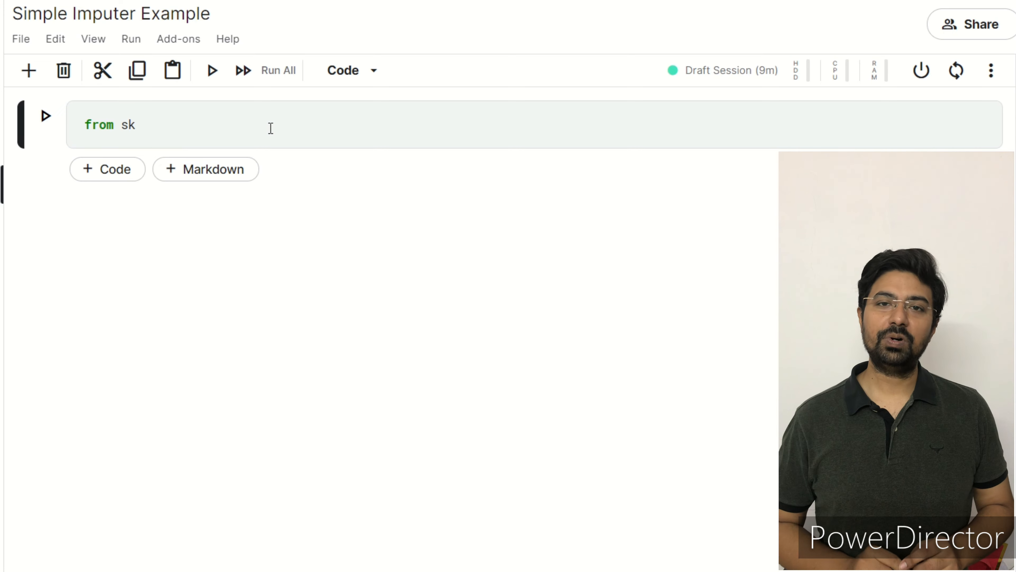
{"action": "type", "text": "learn.imp"}
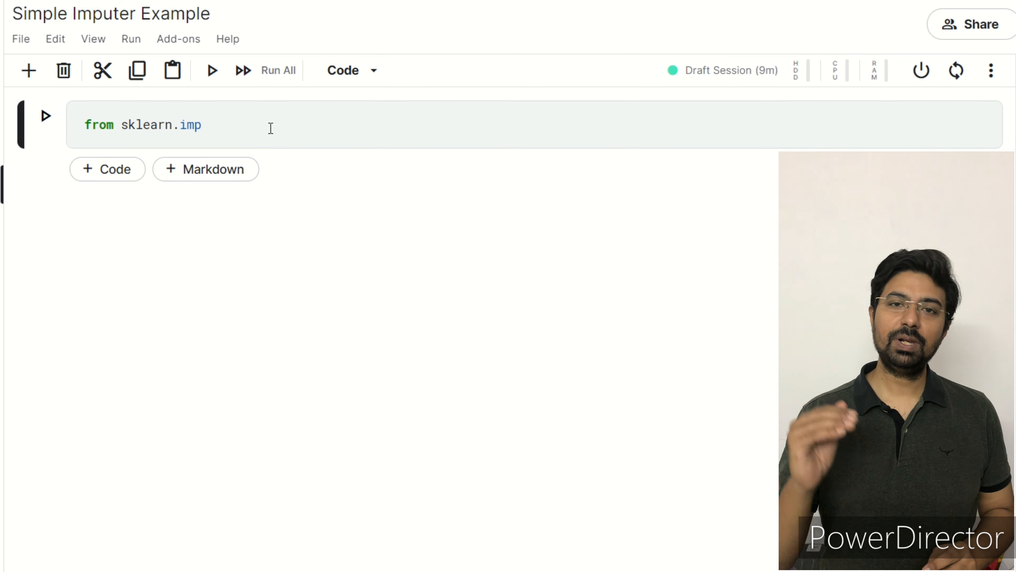
{"action": "type", "text": "ute imp"}
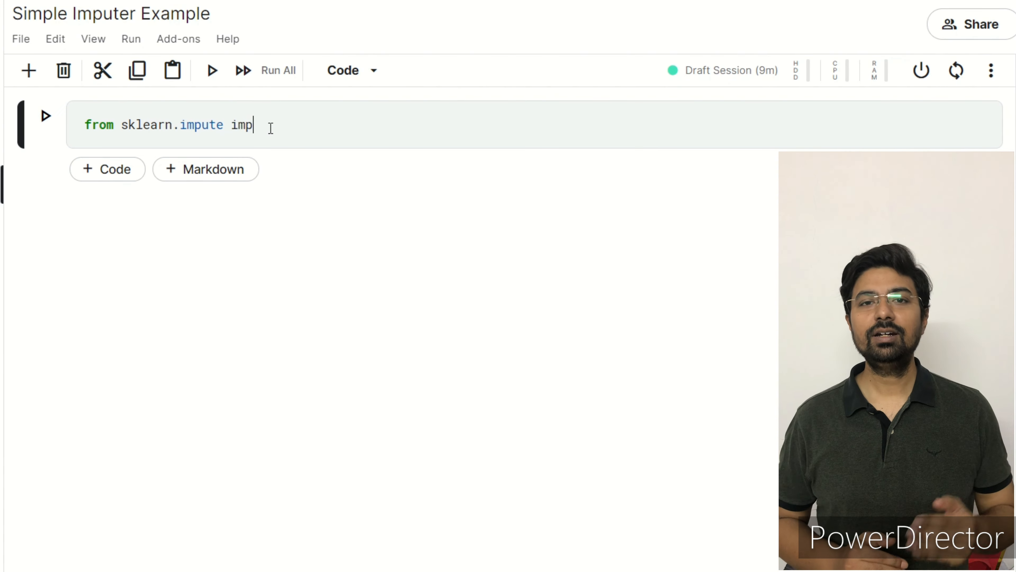
{"action": "type", "text": "ort S"}
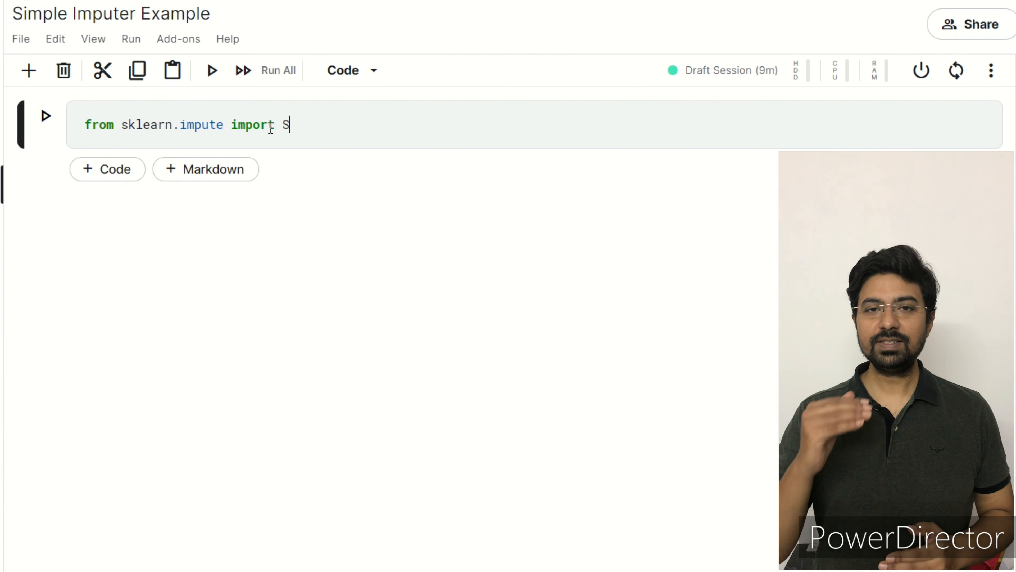
{"action": "type", "text": "impleImputer"}
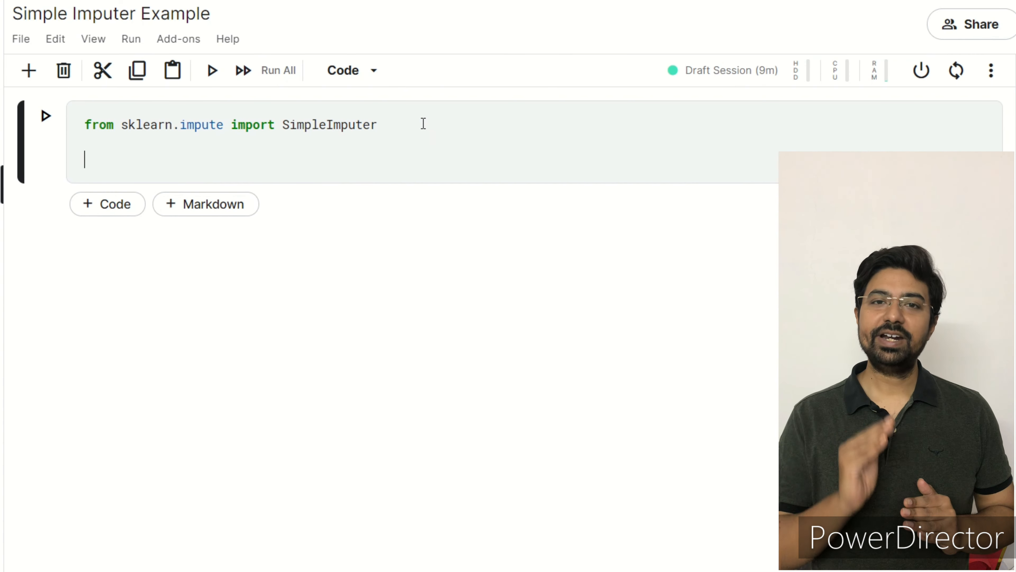
- Begin the assignment 'imputer = SimpleImputer(missing_values=' awaiting a value
{"action": "type", "text": "imputer ="}
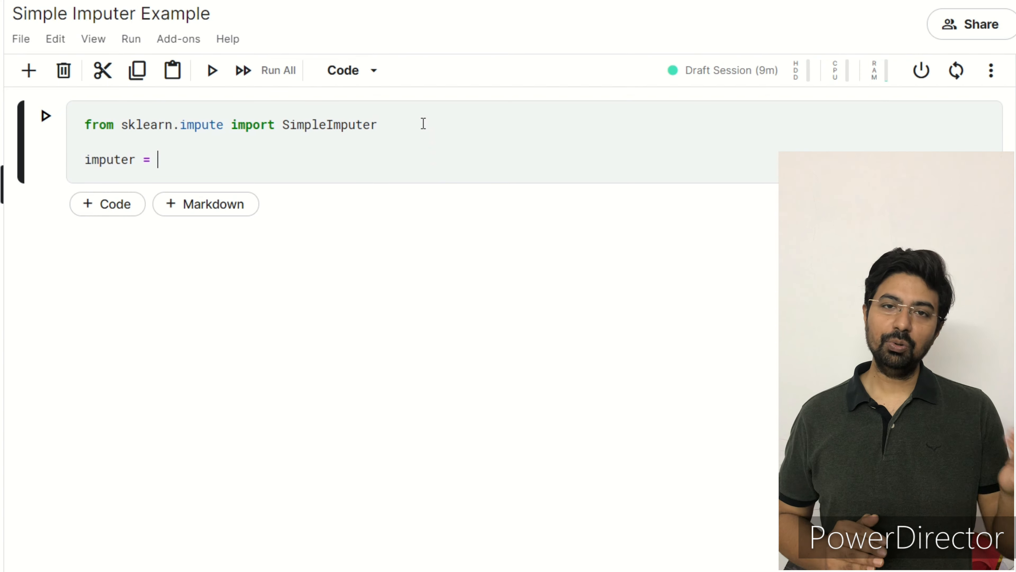
{"action": "type", "text": "Simple"}
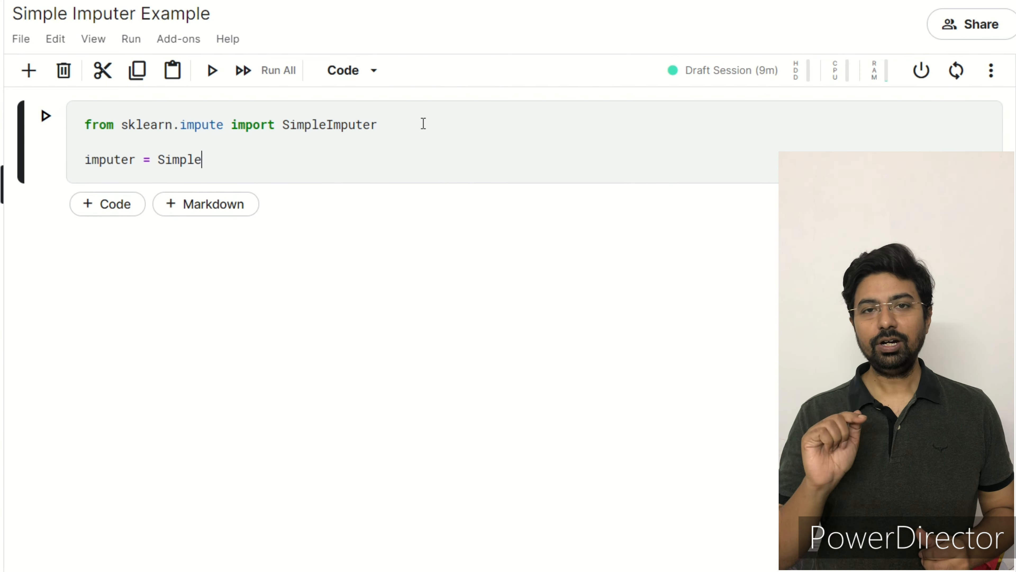
{"action": "type", "text": "Imputer"}
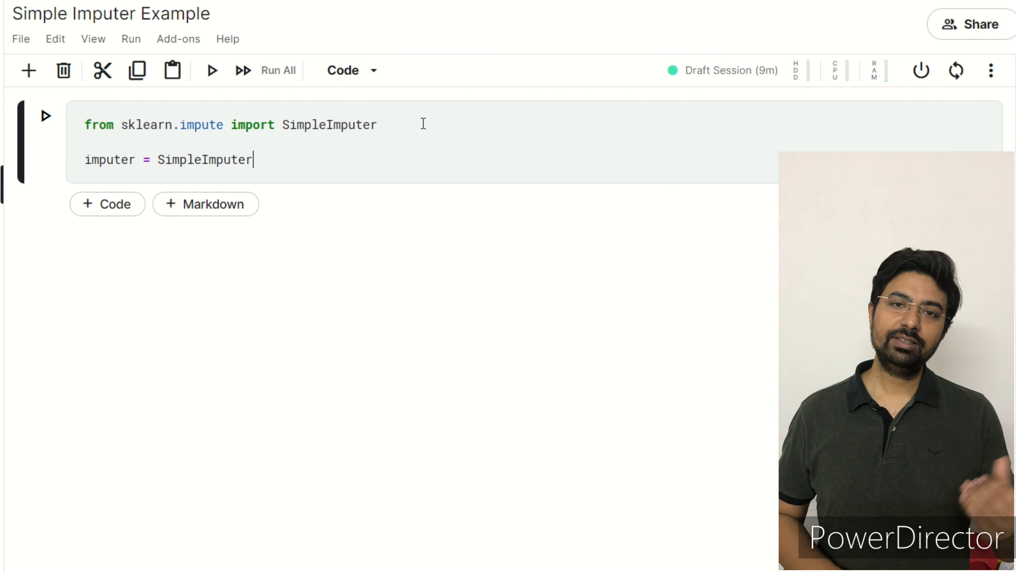
{"action": "type", "text": "(missing"}
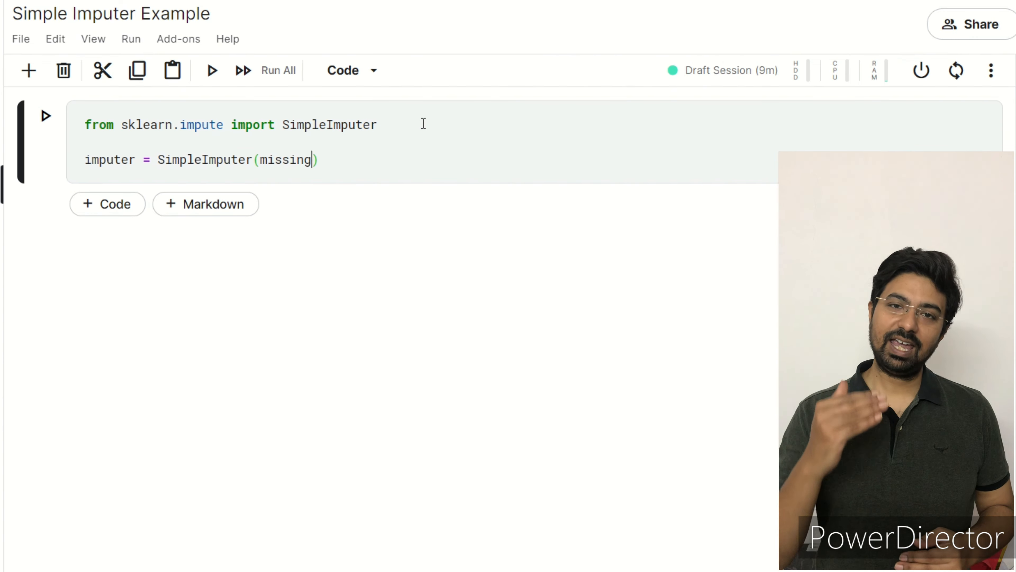
{"action": "type", "text": "_values"}
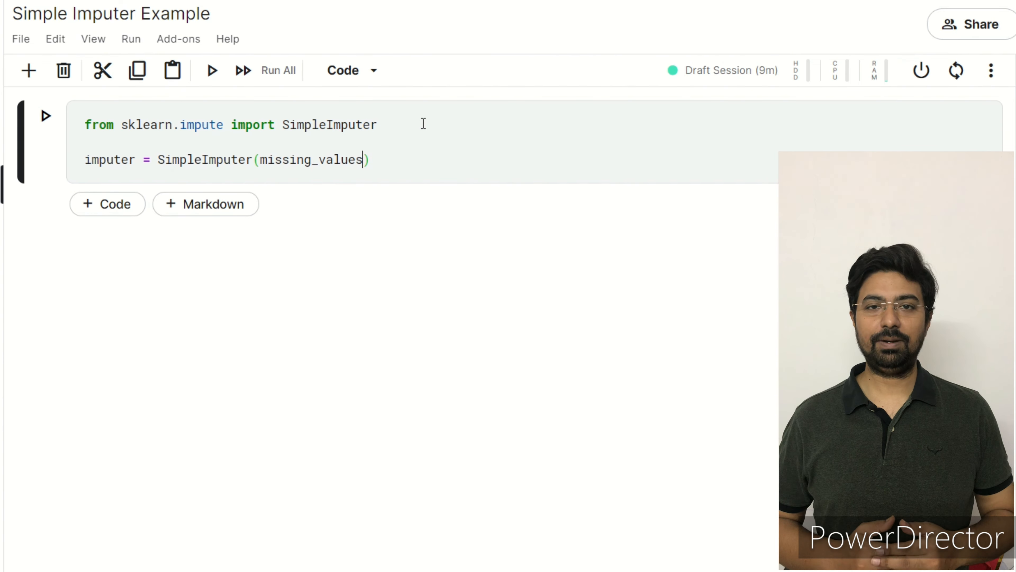
{"action": "type", "text": "="}
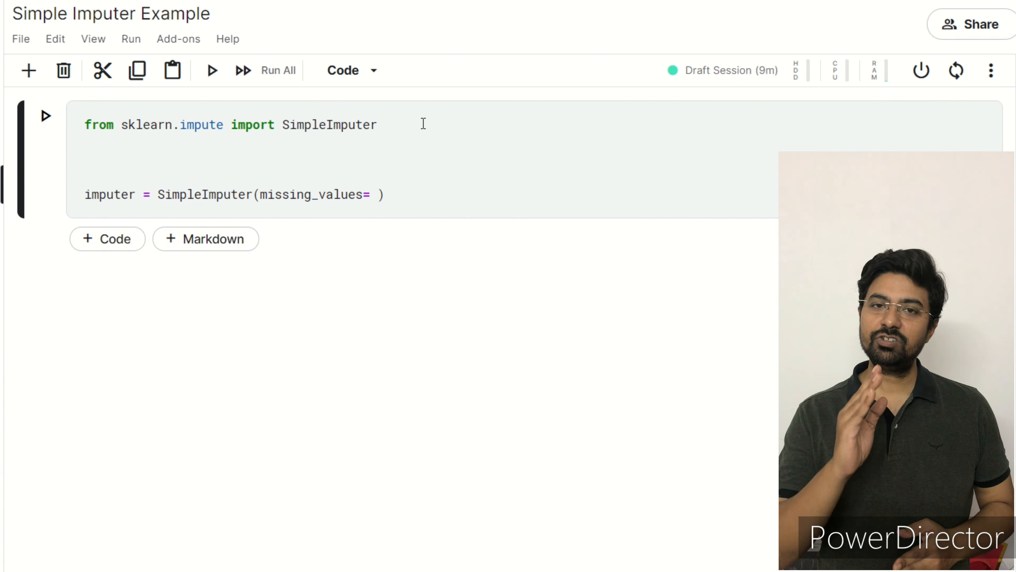
- Add 'import numpy as np' and 'import pandas as pd' to the cell
{"action": "type", "text": "import"}
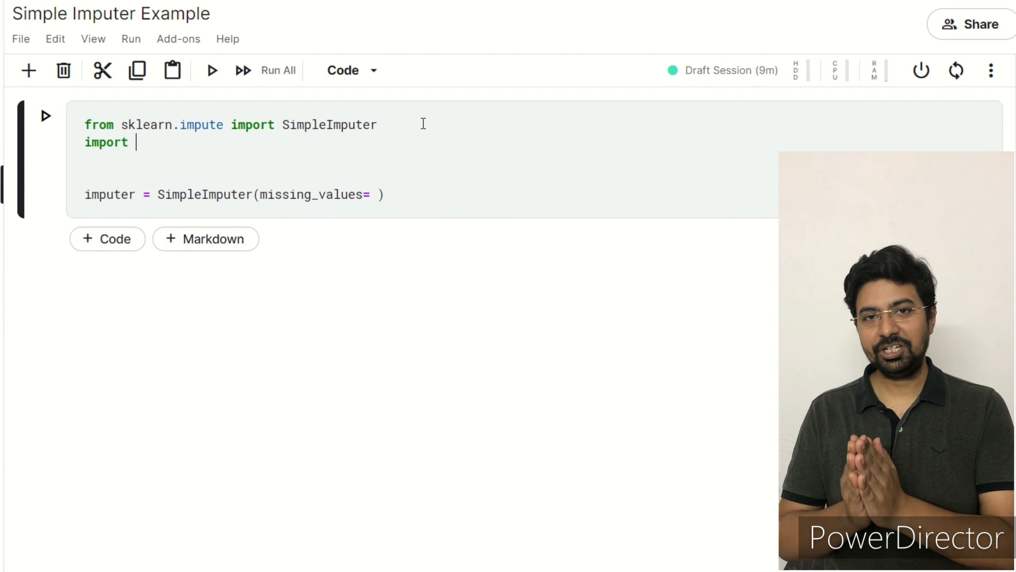
{"action": "type", "text": "numpy as np"}
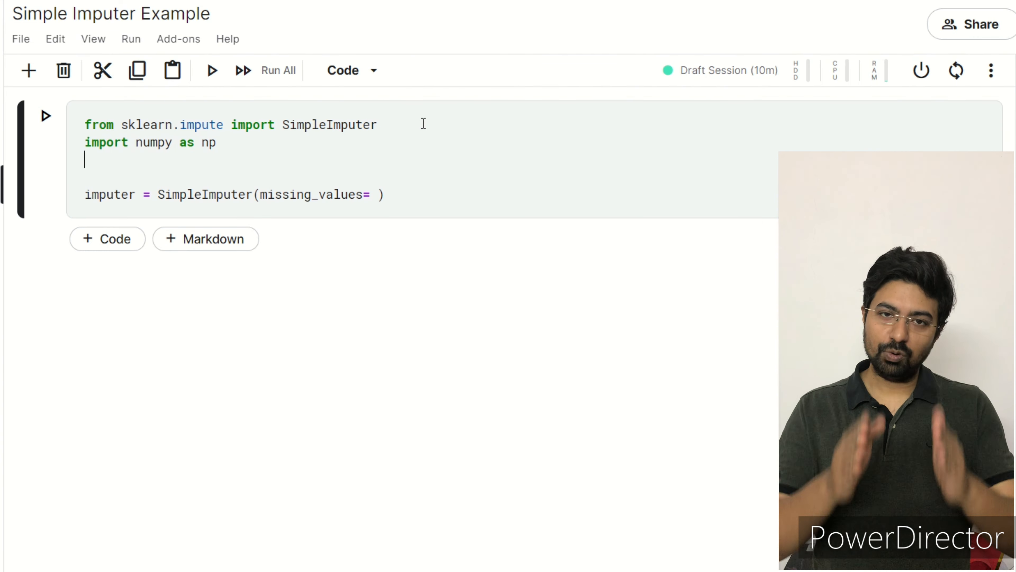
{"action": "type", "text": "import pan"}
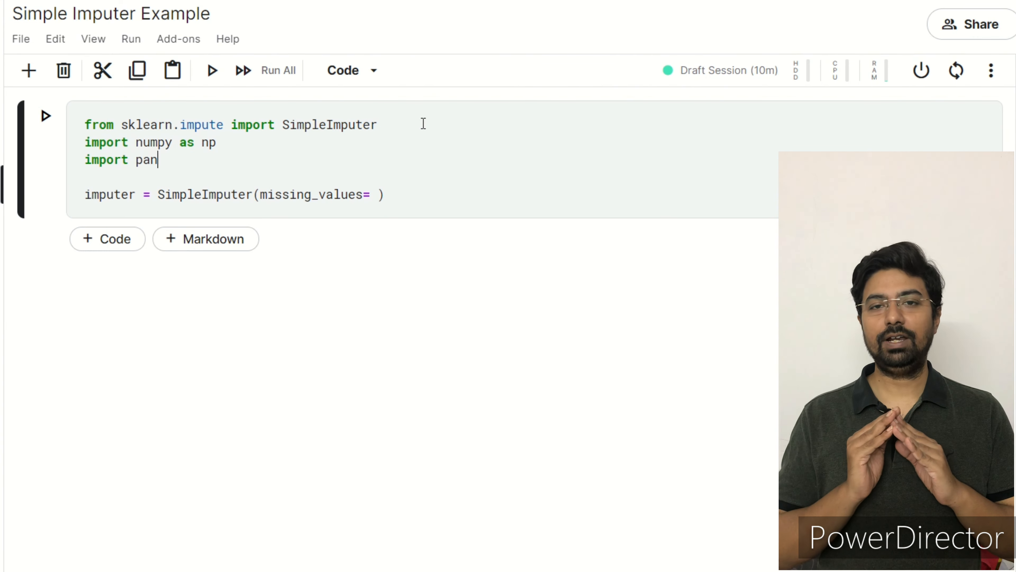
{"action": "type", "text": "das as pd"}
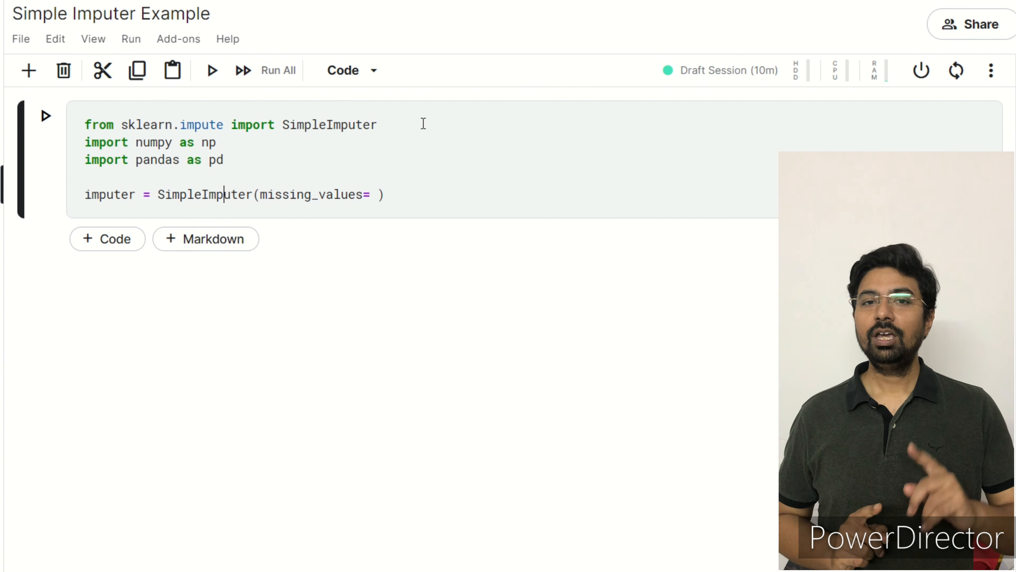
- Set missing_values=np.nan, briefly trying pd.NA before restoring np.nan
{"action": "type", "text": "np"}
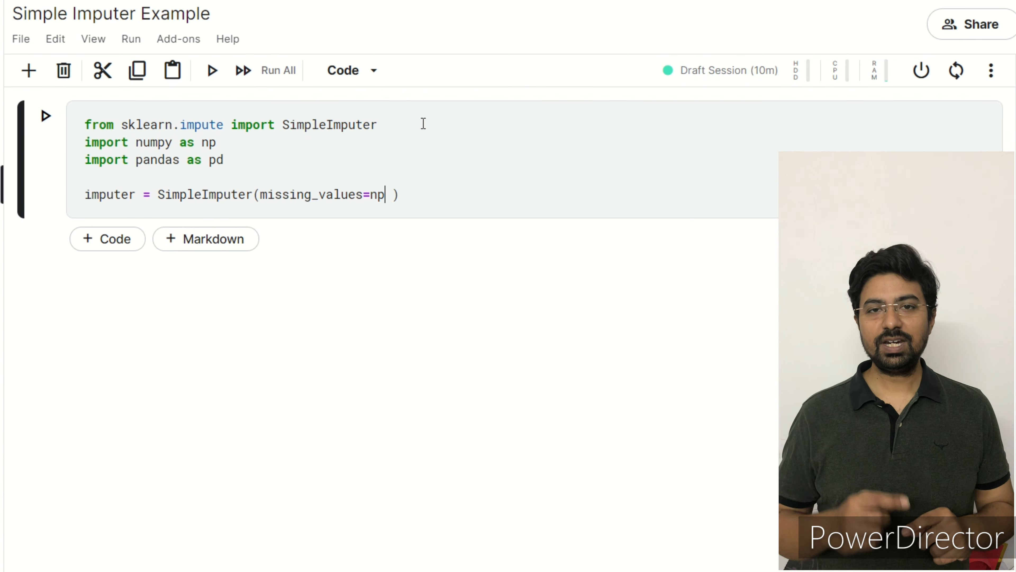
{"action": "type", "text": ".nan"}
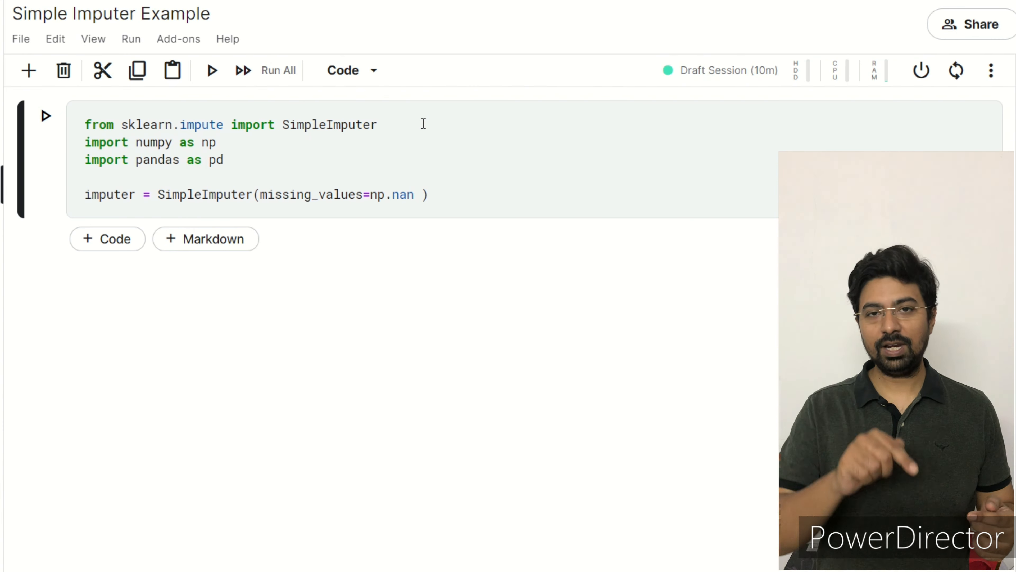
{"action": "type", "text": "pd.NA"}
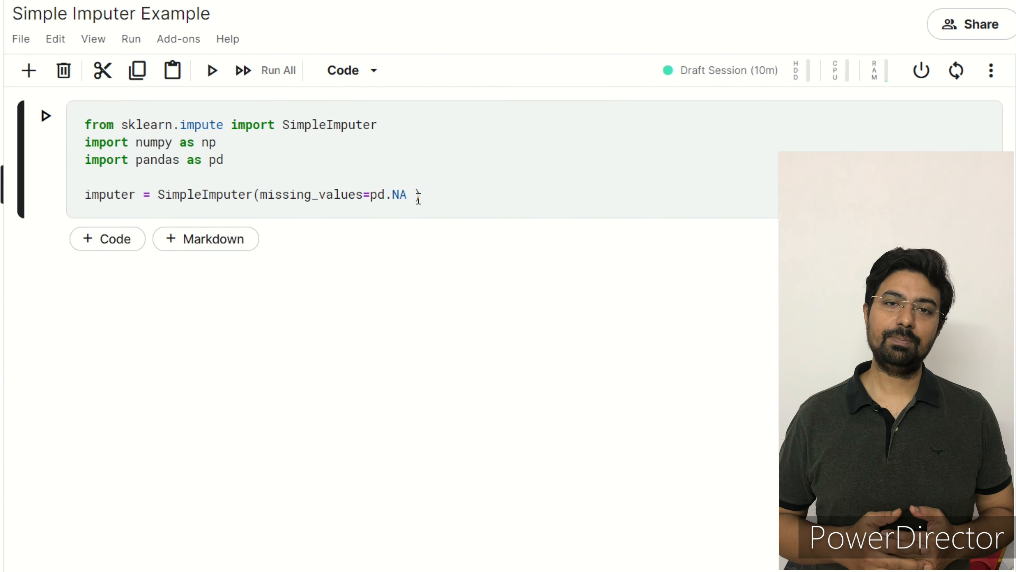
{"action": "key", "text": "Backspace"}
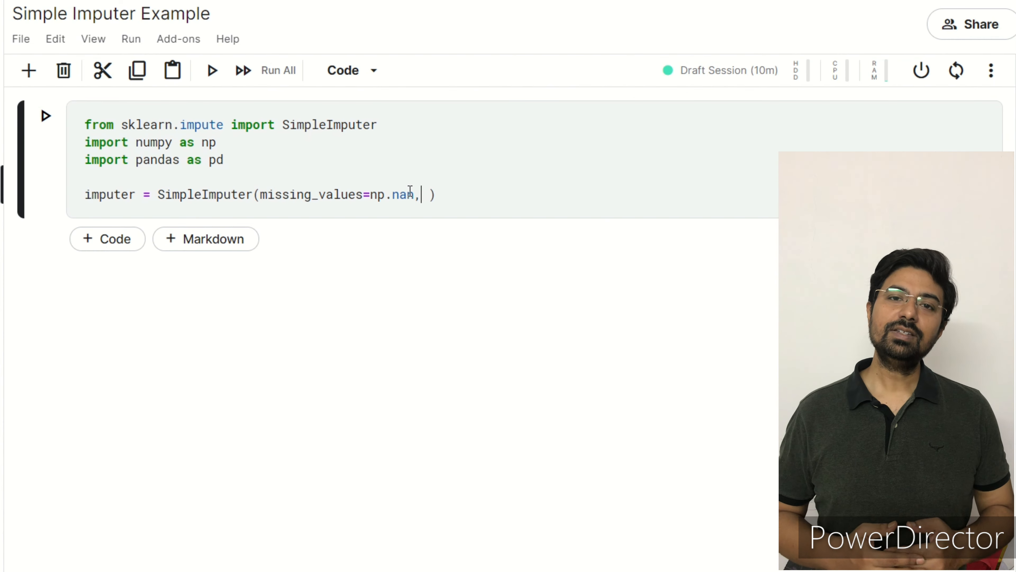
- Add a strategy argument, trying 'mean', 'median' and 'most_frequent'
{"action": "type", "text": "strategy"}
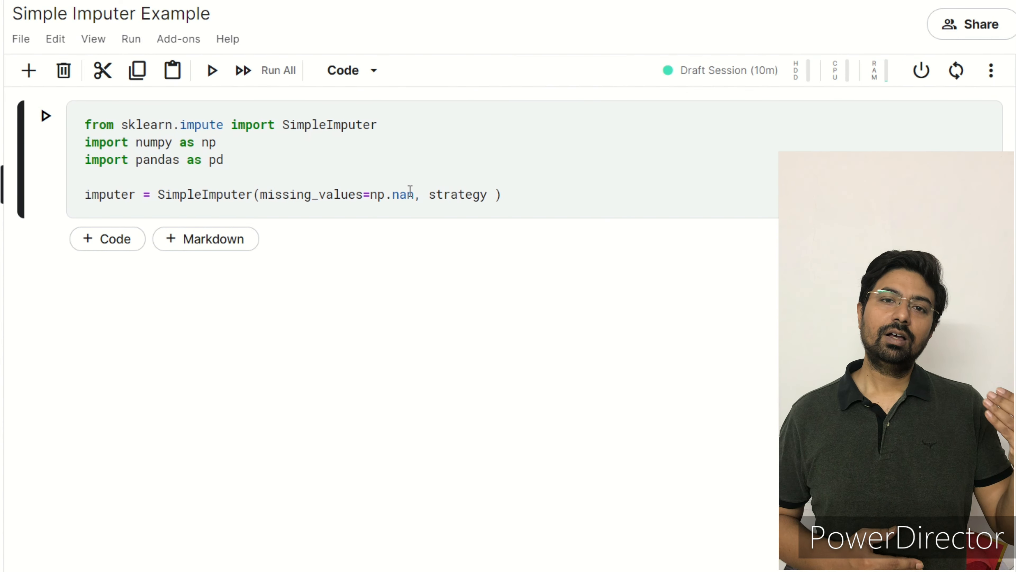
{"action": "type", "text": "= ''"}
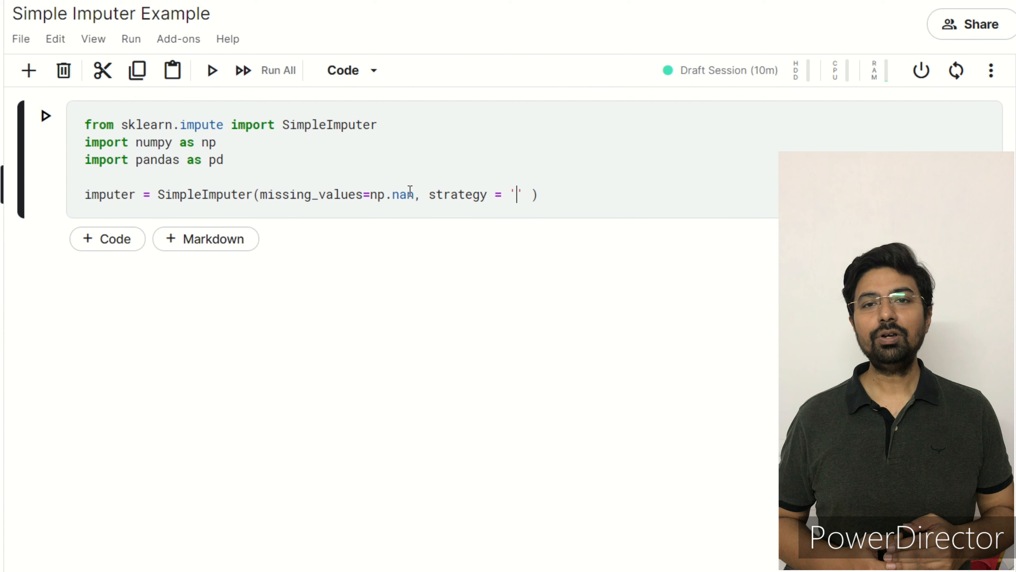
{"action": "type", "text": "mean"}
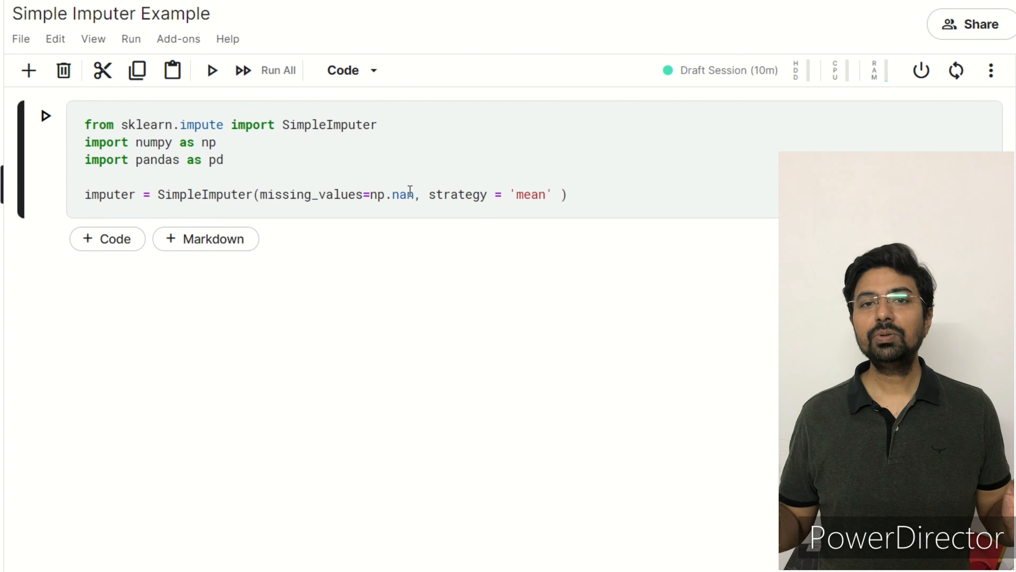
{"action": "type", "text": "median"}
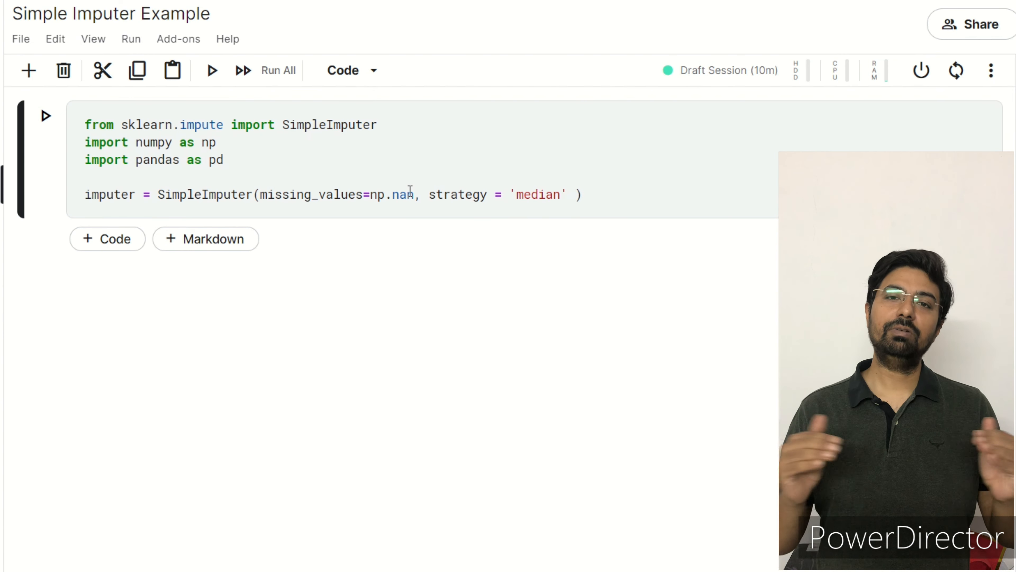
{"action": "type", "text": "most"}
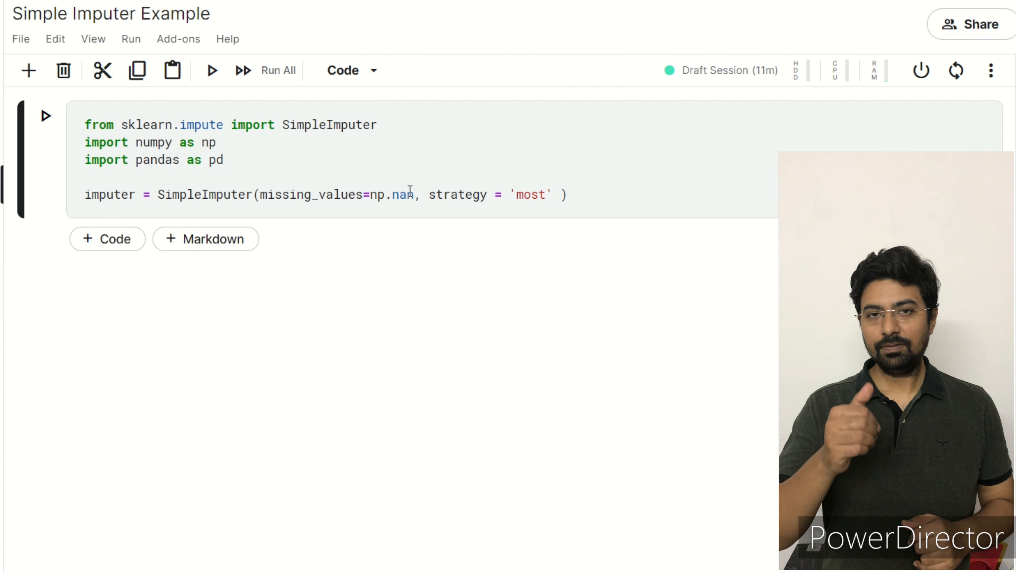
{"action": "type", "text": "_frequent"}
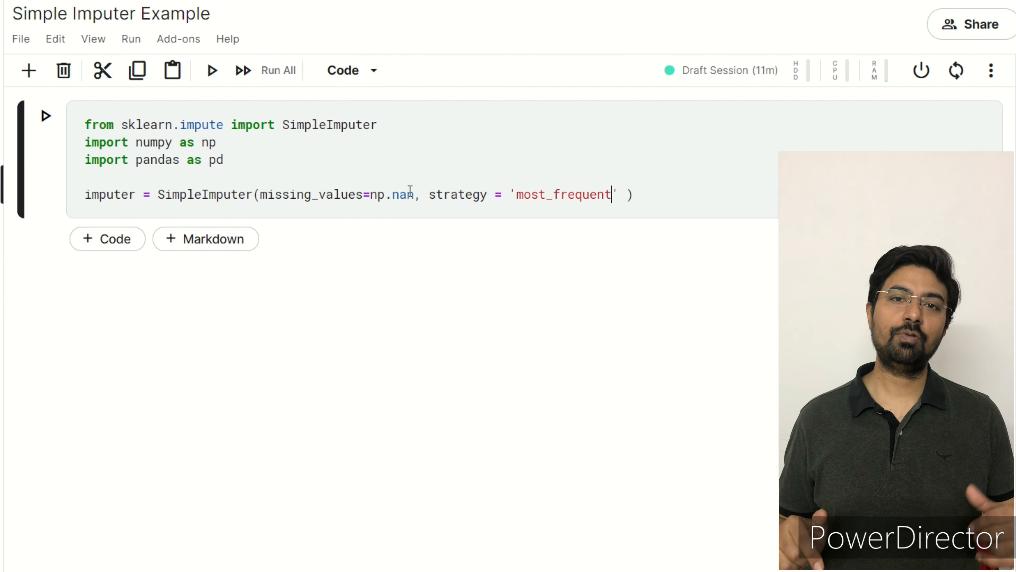
- Switch the strategy to 'constant' with a fill_value = 1 argument
{"action": "type", "text": "co"}
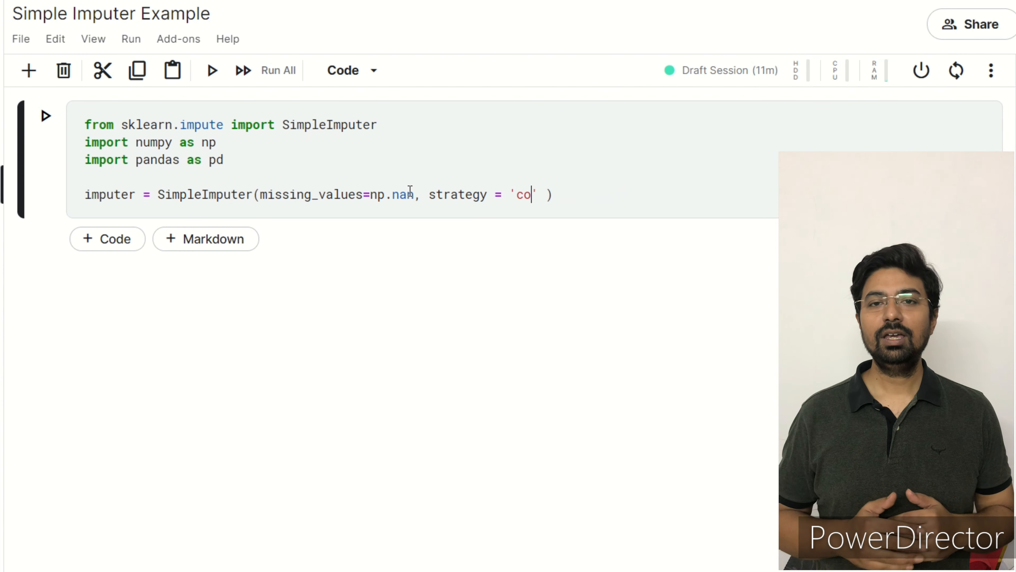
{"action": "type", "text": "nstant',"}
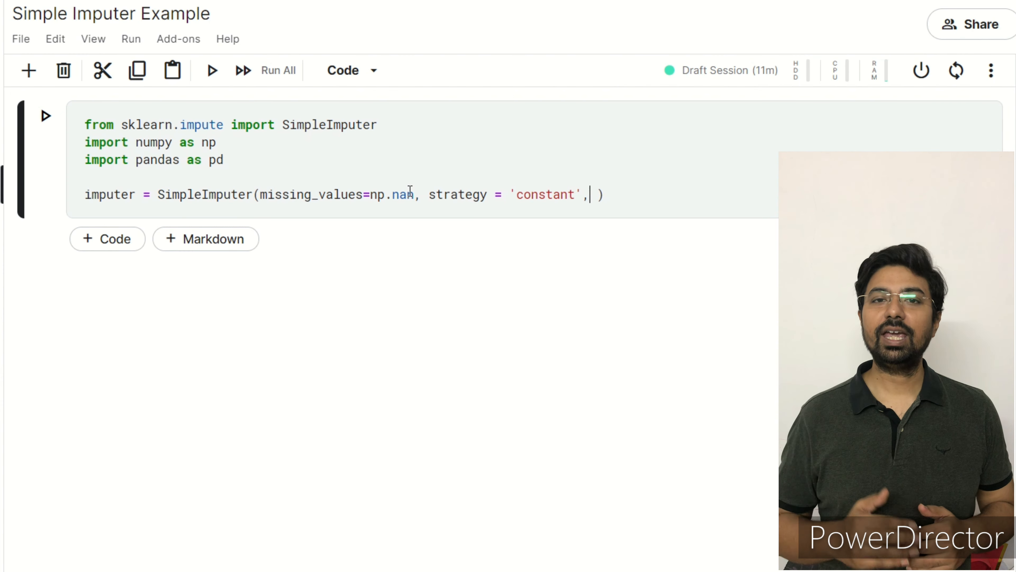
{"action": "type", "text": "fill_value"}
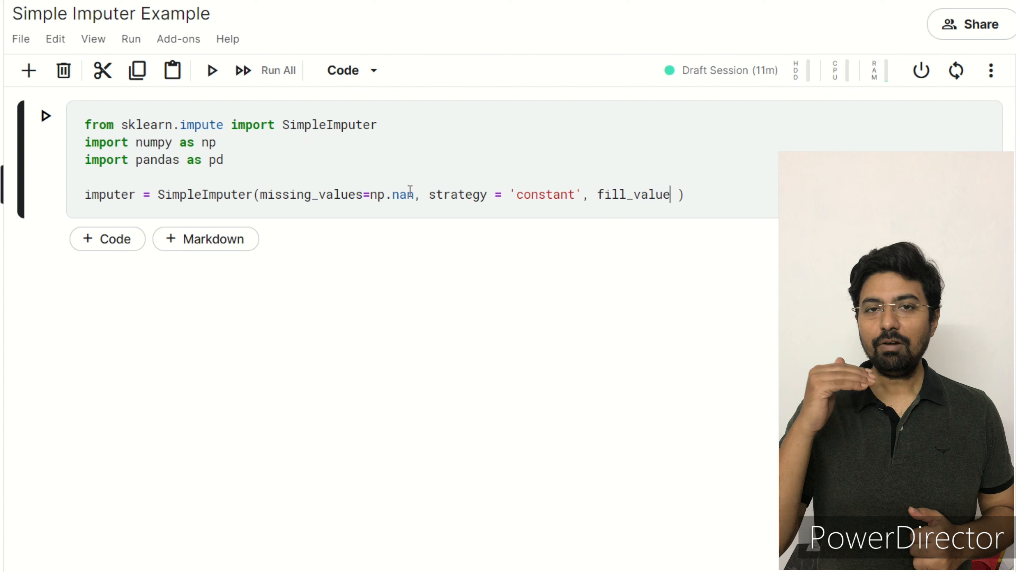
{"action": "type", "text": "= 1"}
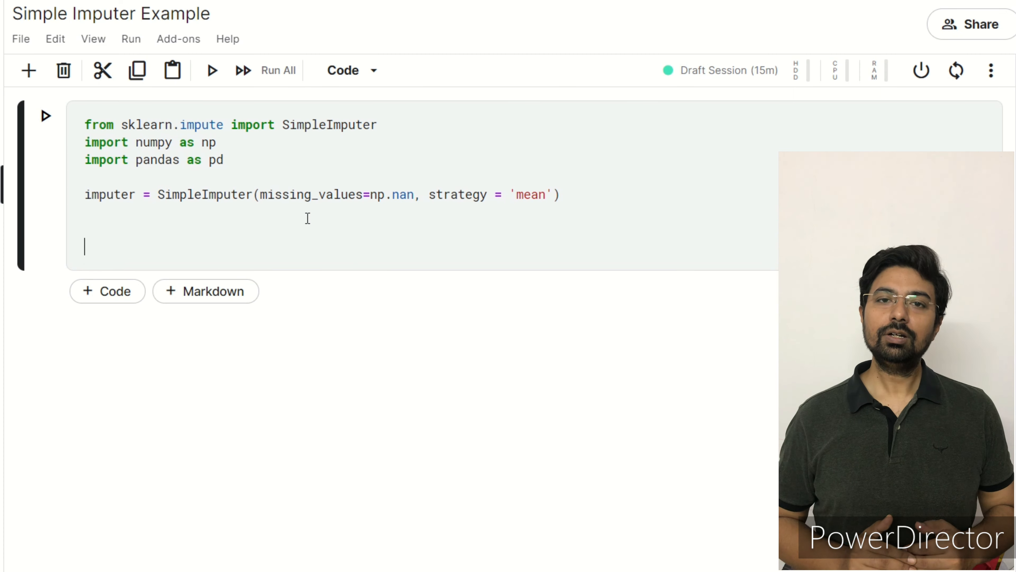
- Add an imputer.get_params() line to display the imputer's settings
{"action": "type", "text": "impu"}
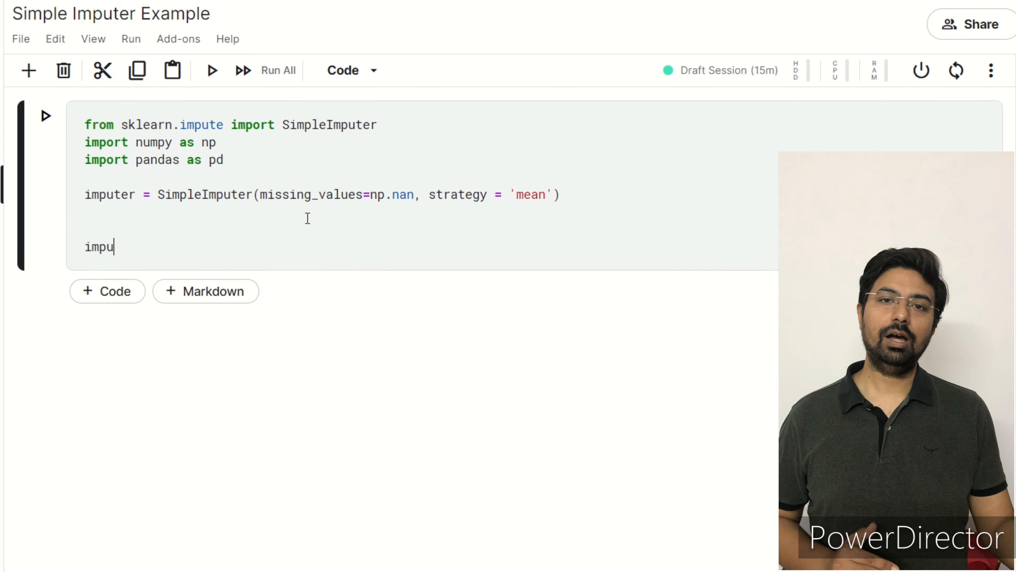
{"action": "type", "text": "ter."}
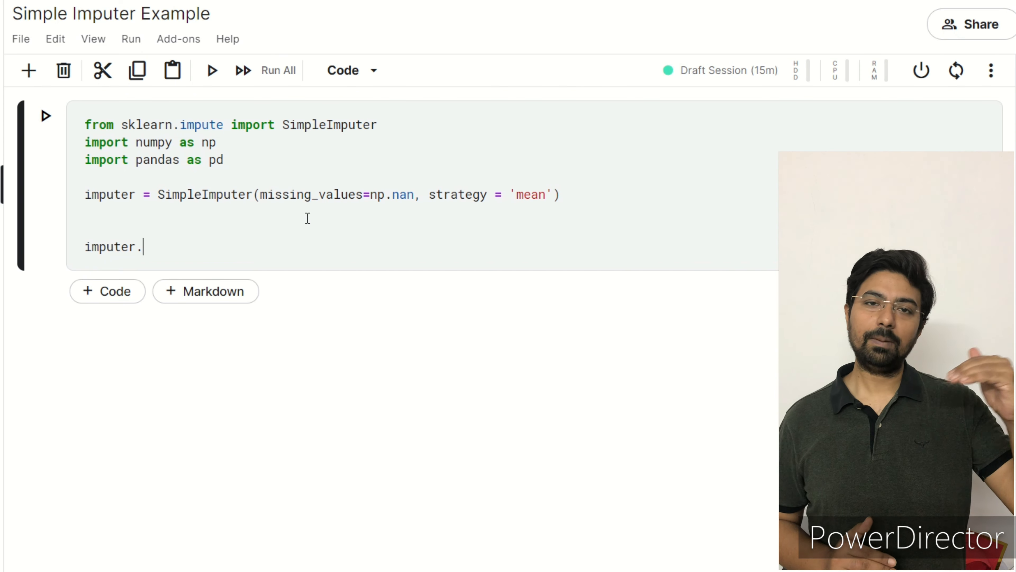
{"action": "type", "text": "get_params("}
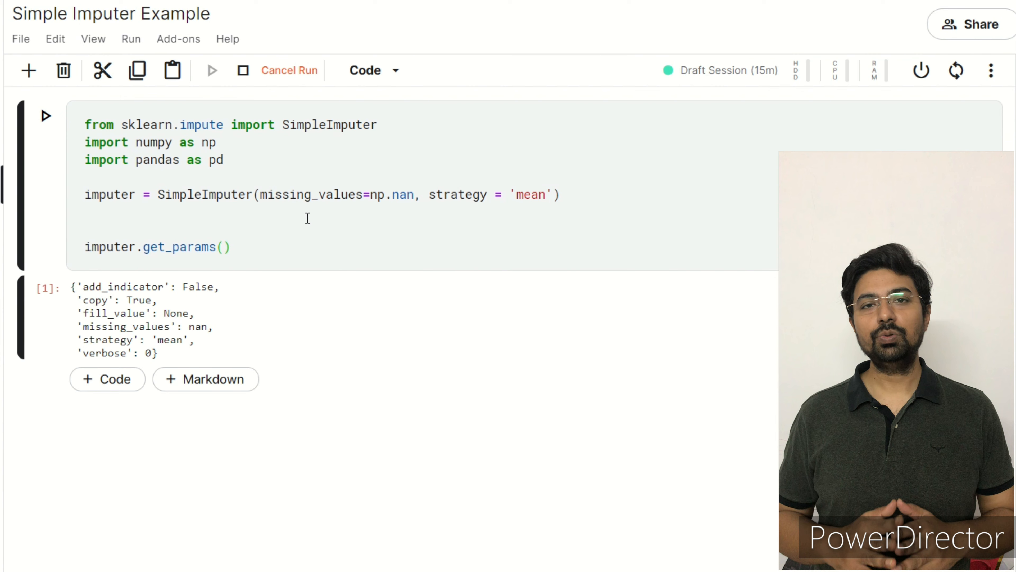
- Set strategy 'constant' with fill_value and rerun to confirm via get_params output
{"action": "type", "text": "c"}
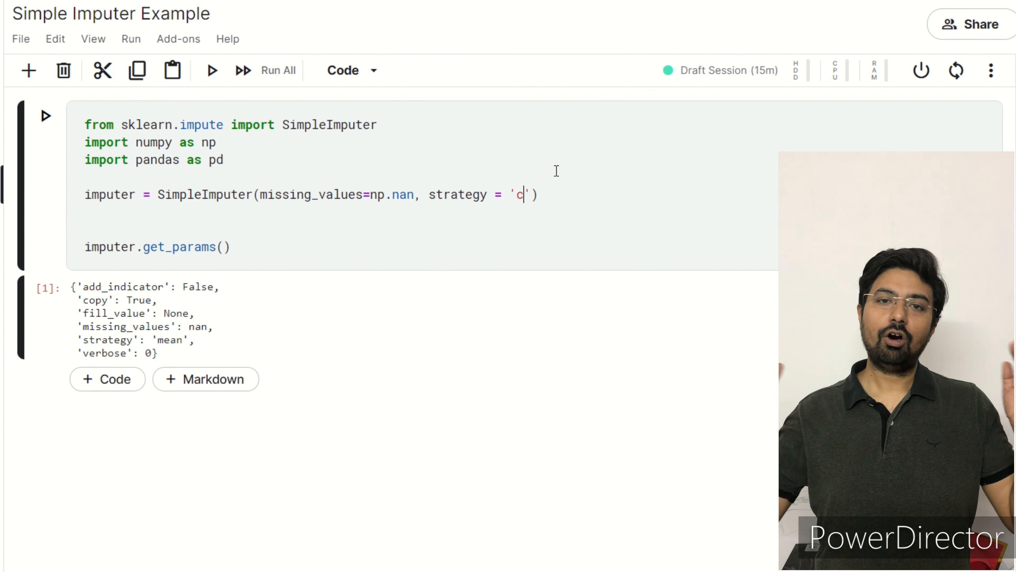
{"action": "type", "text": "onstant"}
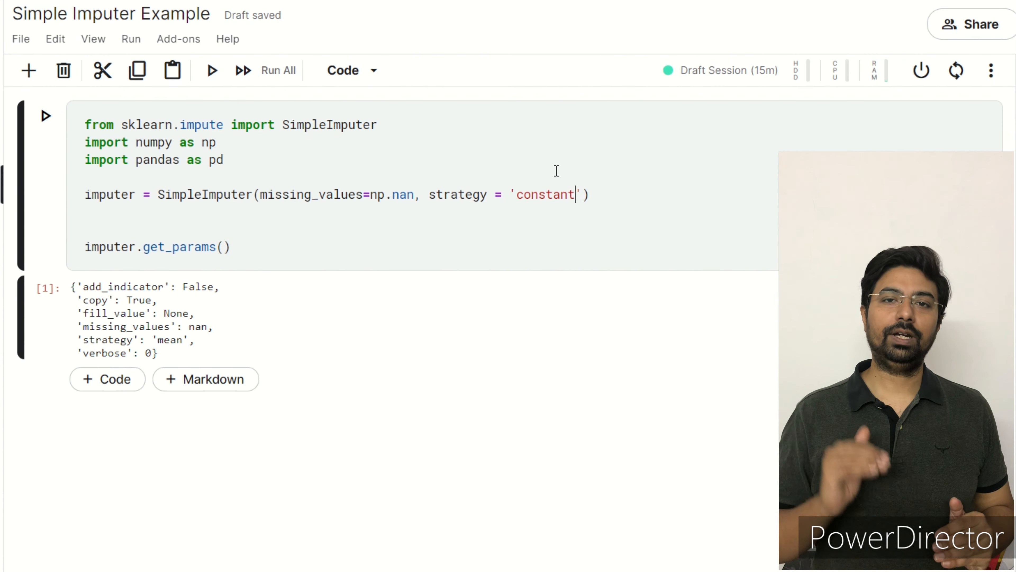
{"action": "type", "text": ", fill_value =1"}
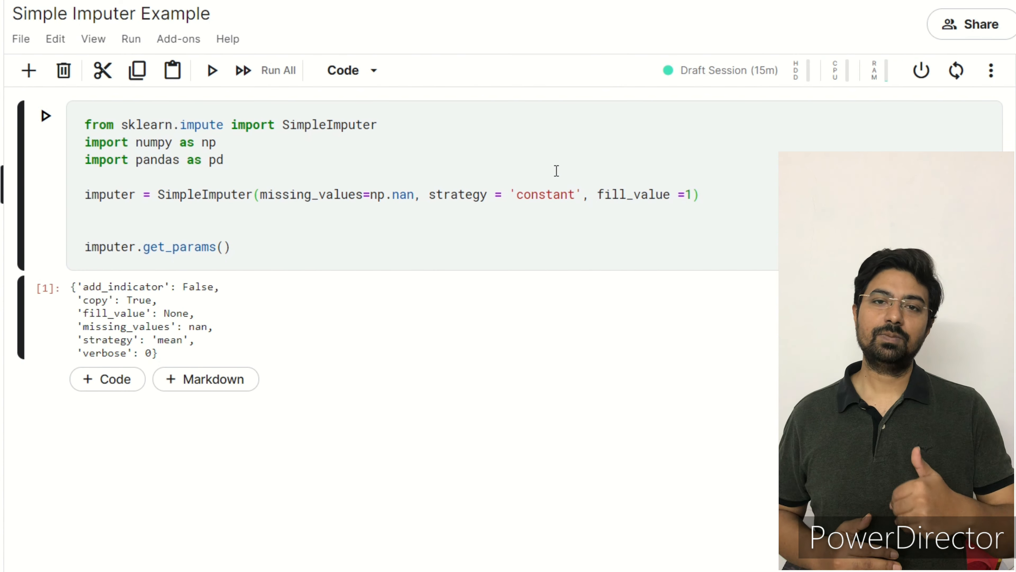
{"action": "left_click", "coordinate": [46, 116]}
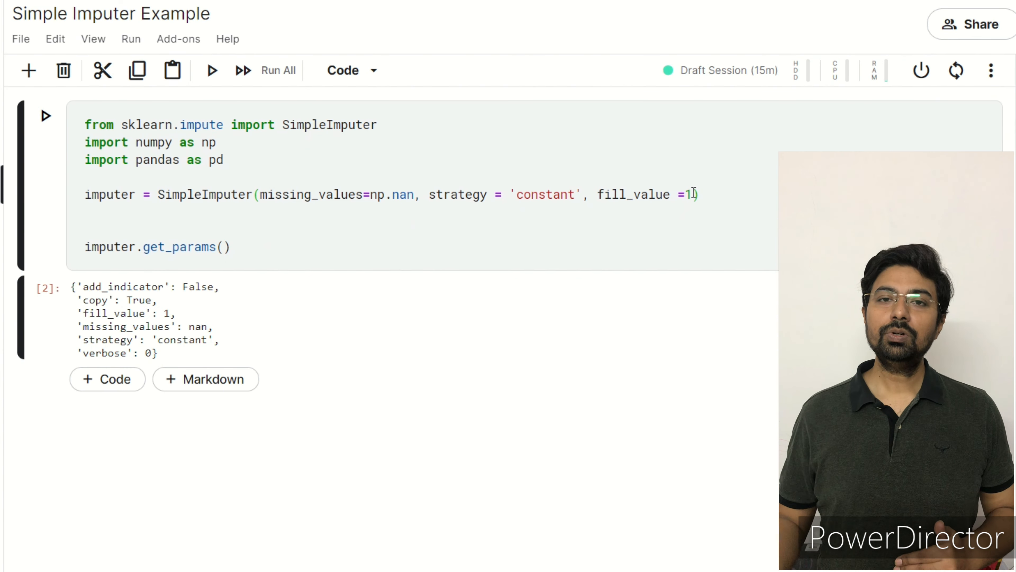
{"action": "key", "text": "enter"}
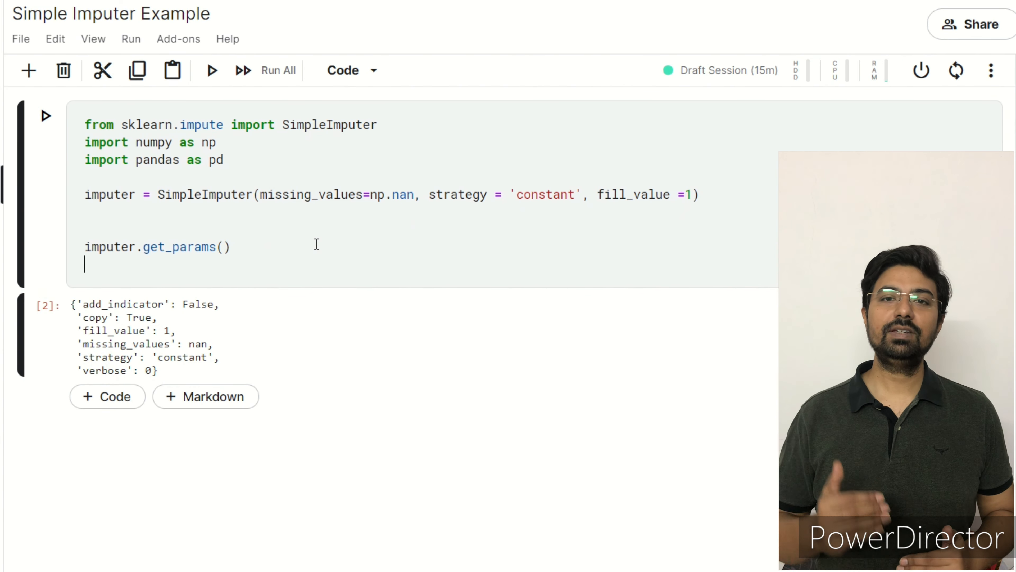
- Call imputer.transform on [[7, 2, 3], [4, np.nan, 6], [10, 5, 9]] and run to see the filled array
{"action": "type", "text": "imputer.fit([[7, 2, 3], [4, np.nan, 6], [10, 5, 9"}
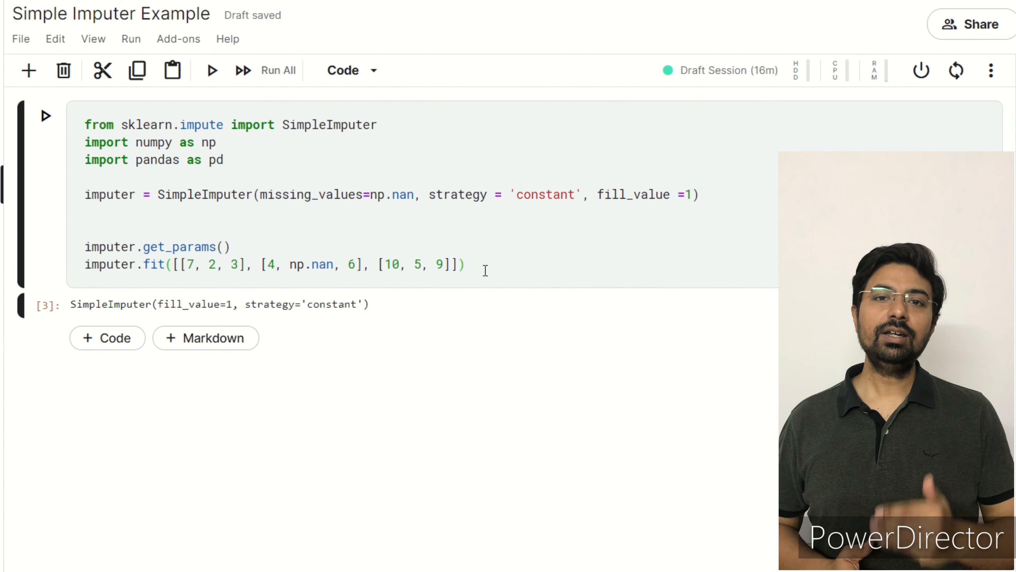
{"action": "type", "text": "imp"}
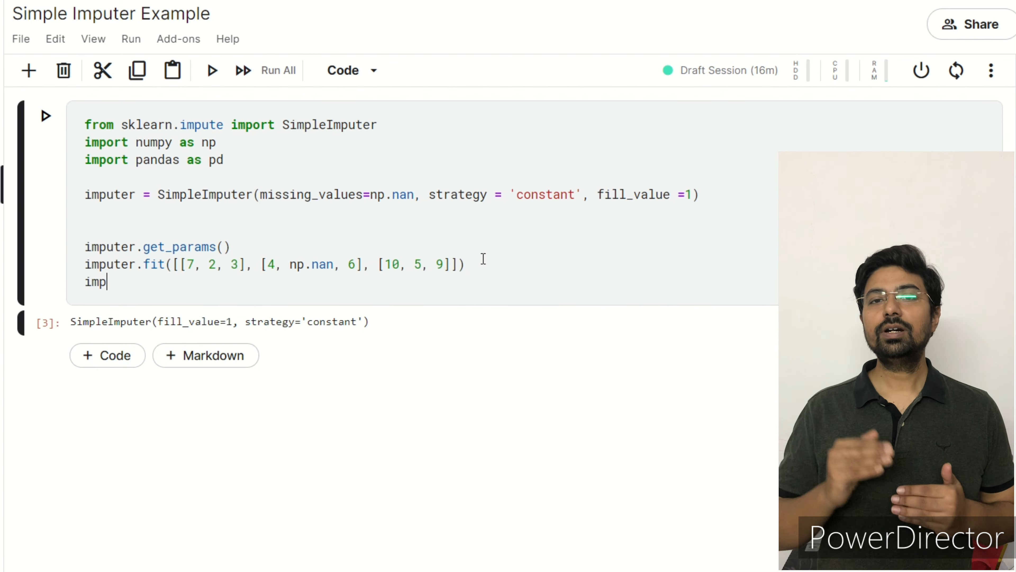
{"action": "type", "text": "uter.t"}
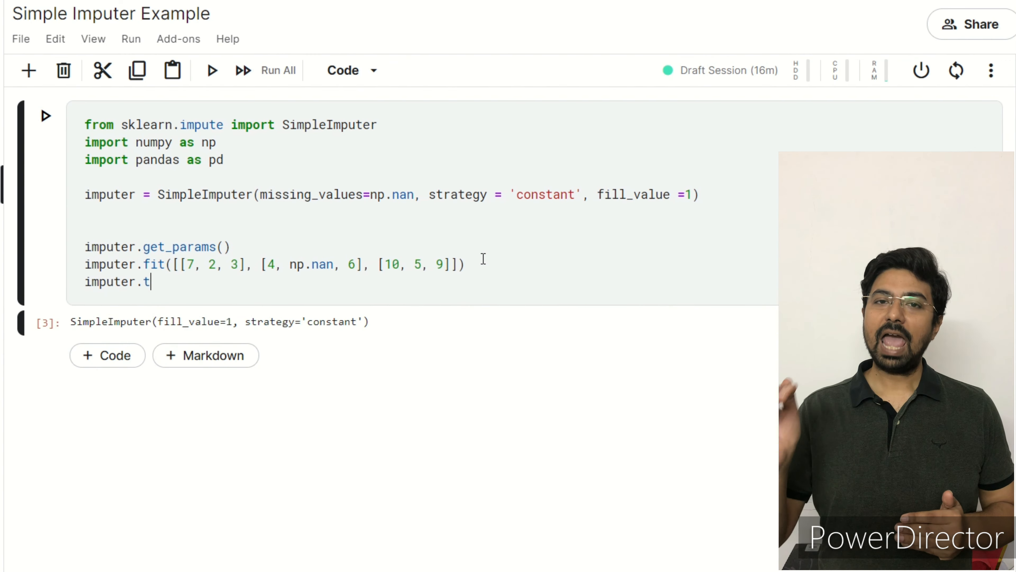
{"action": "type", "text": "ransform([[7, 2, 3], [4, np.nan, 6], [10, 5, 9]])"}
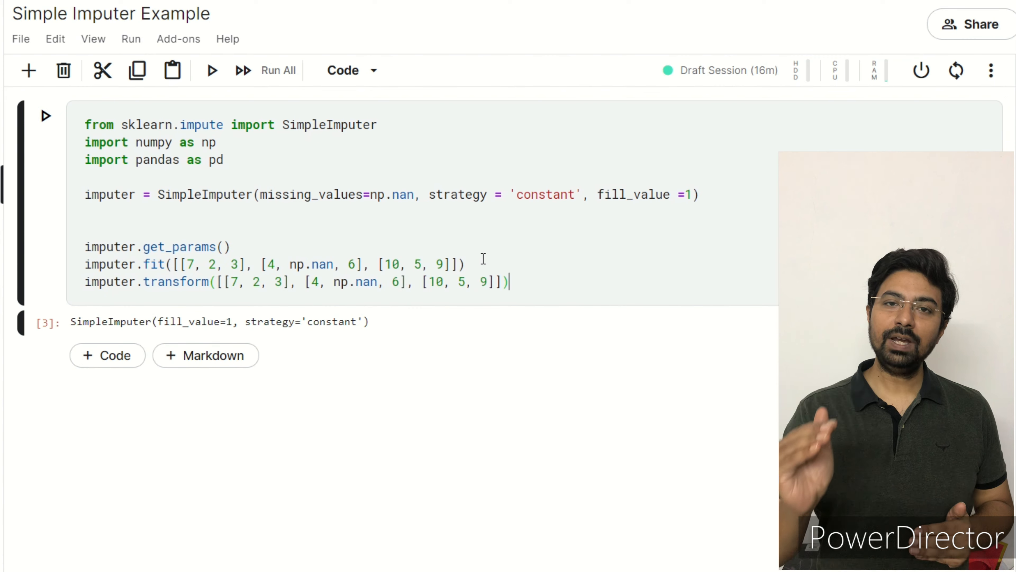
{"action": "left_click", "coordinate": [210, 70]}
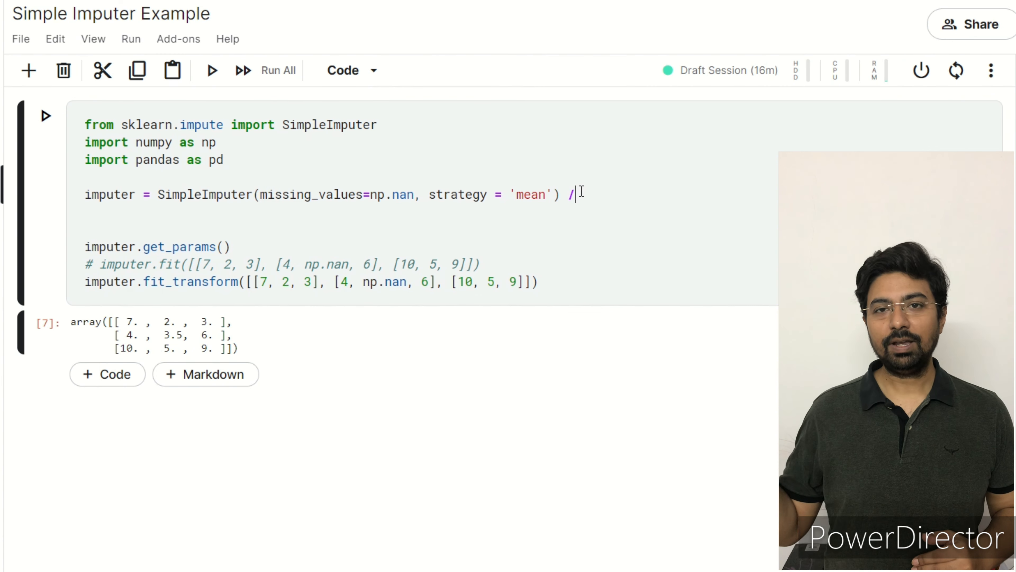
- Remove the stray slash, try 'median', then run with 'most_frequent' so the gap fills with 2
{"action": "key", "text": "Backspace"}
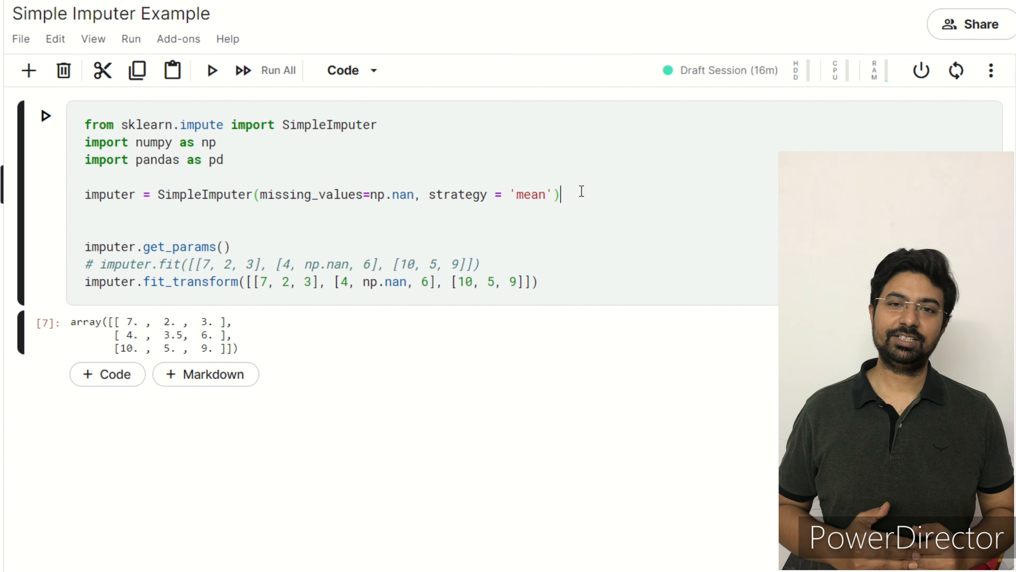
{"action": "type", "text": "median"}
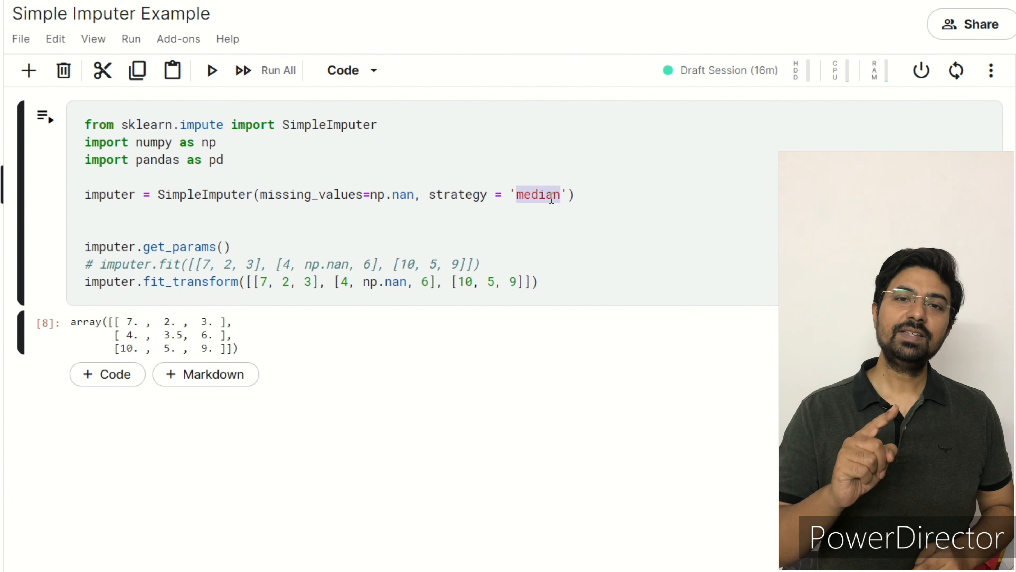
{"action": "type", "text": "most_frequent"}
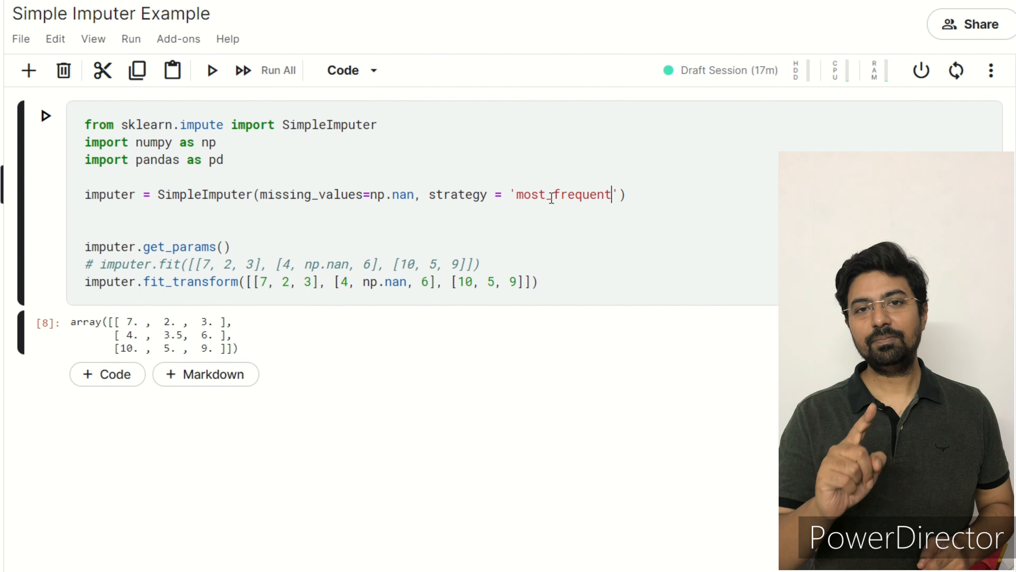
{"action": "left_click", "coordinate": [210, 70]}
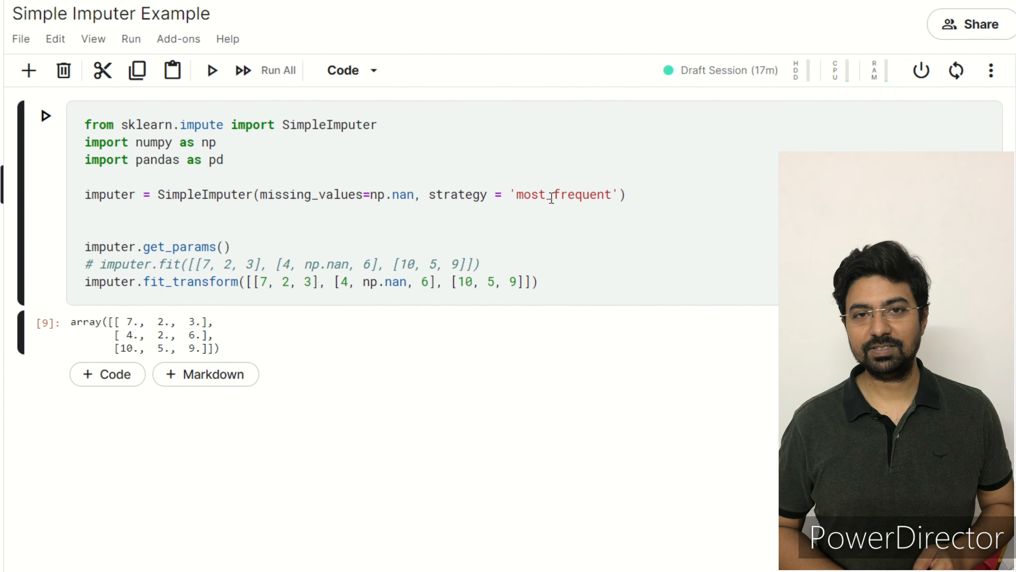